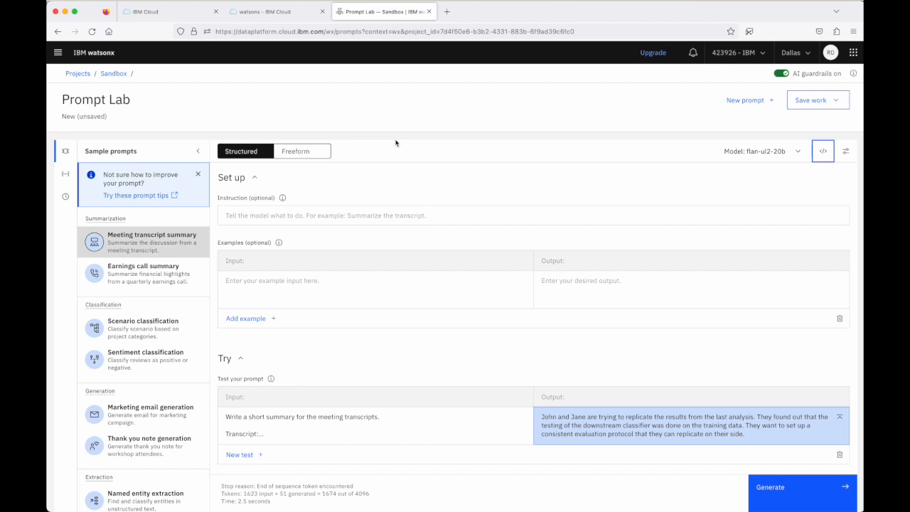
Review the model list, decoding settings and API request code for the current prompt.
{"action": "left_click", "coordinate": [763, 151]}
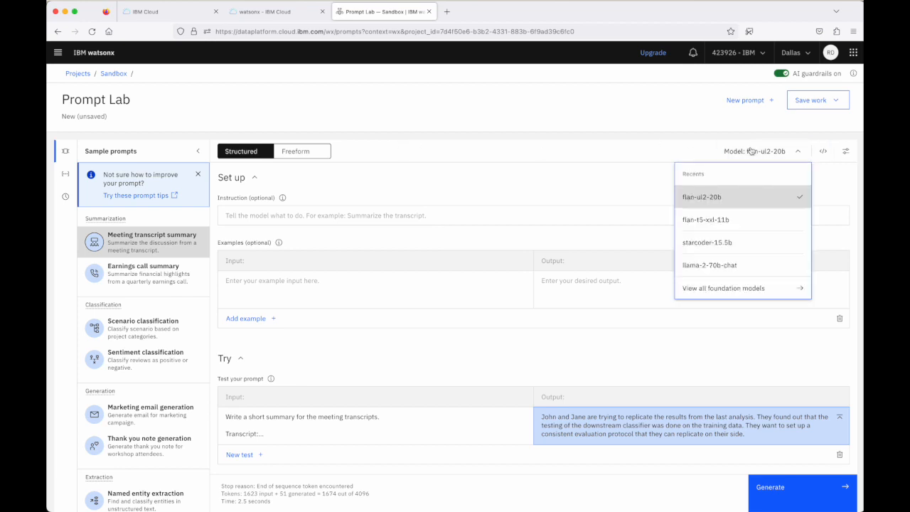
{"action": "left_click", "coordinate": [844, 151]}
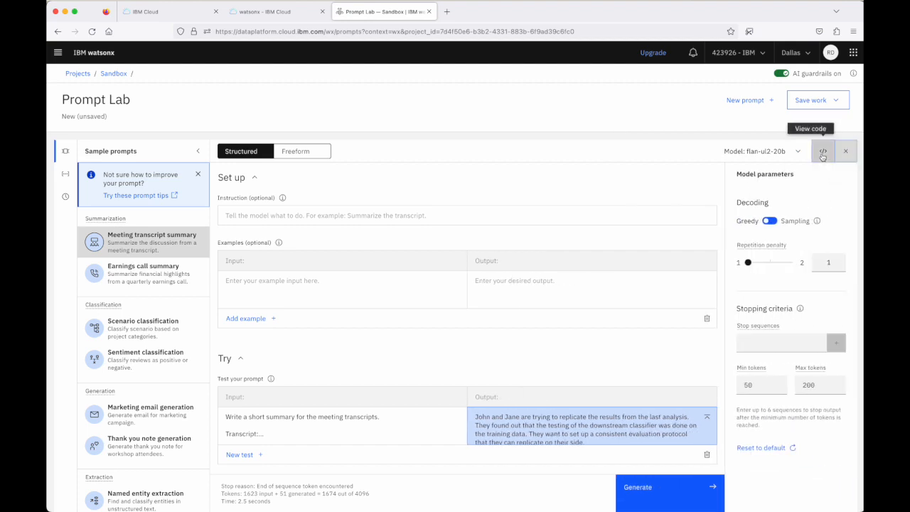
{"action": "left_click", "coordinate": [823, 151]}
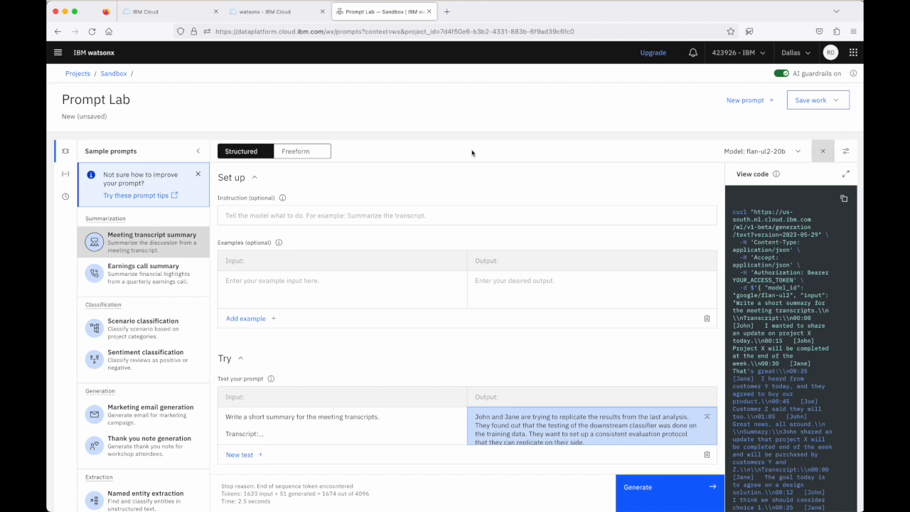
{"action": "mouse_move", "coordinate": [380, 179]}
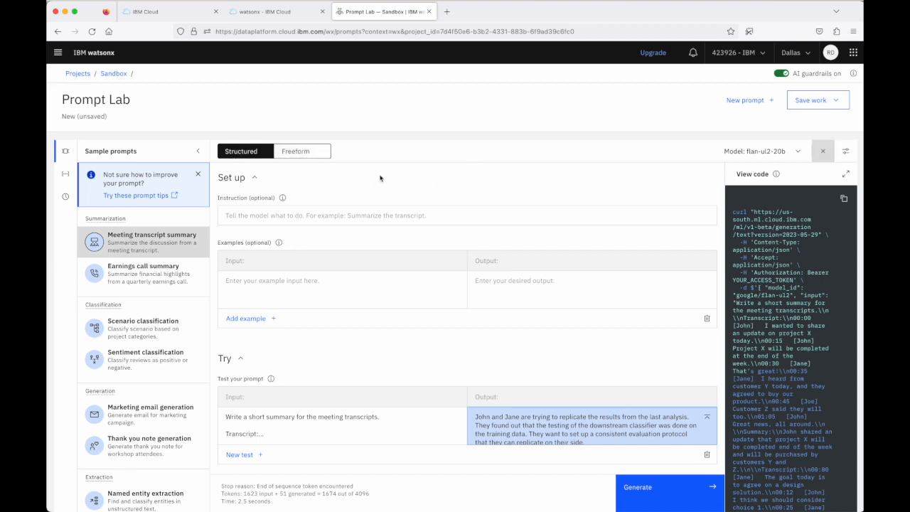
{"action": "mouse_move", "coordinate": [489, 143]}
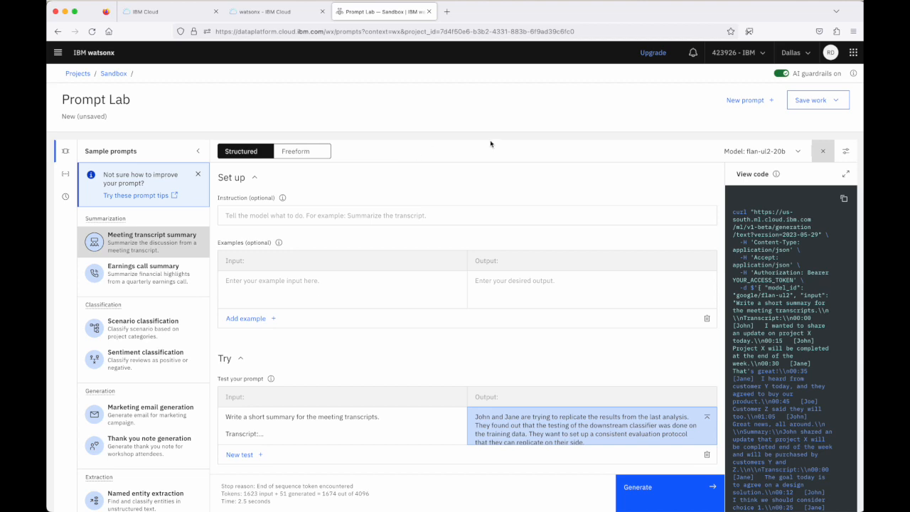
{"action": "left_click", "coordinate": [822, 151]}
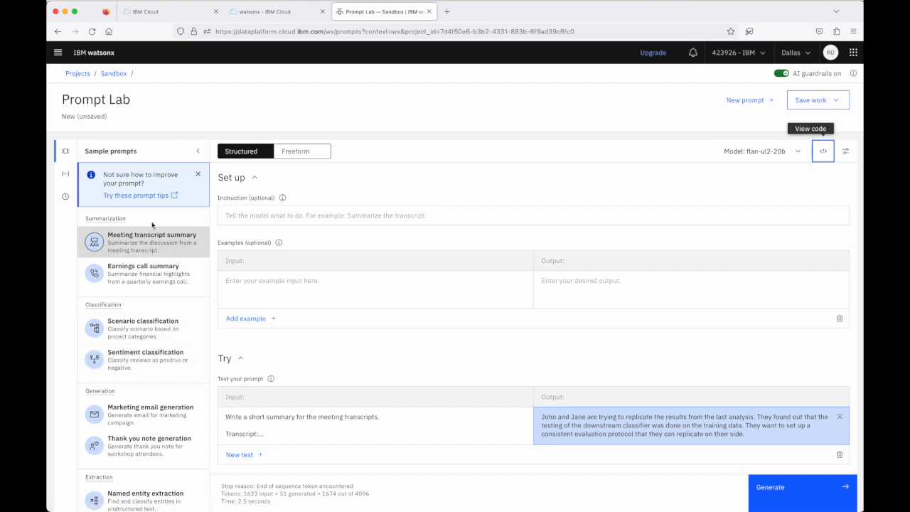
{"action": "mouse_move", "coordinate": [140, 242]}
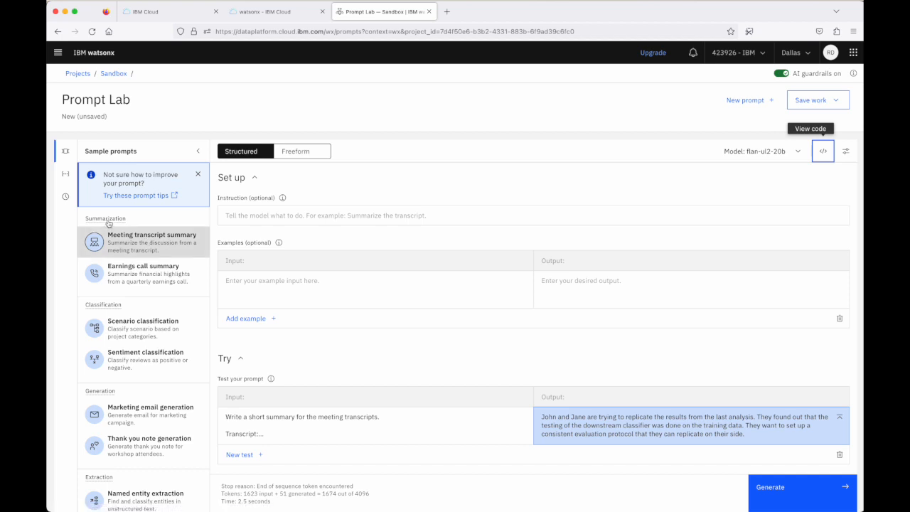
{"action": "mouse_move", "coordinate": [49, 294]}
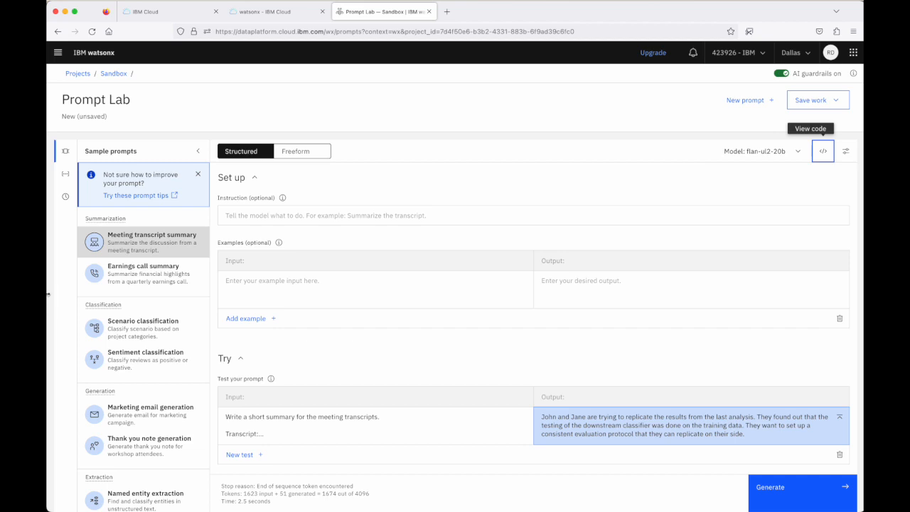
Load the Earnings call summary sample, briefly revisiting Meeting transcript summary.
{"action": "left_click", "coordinate": [142, 273]}
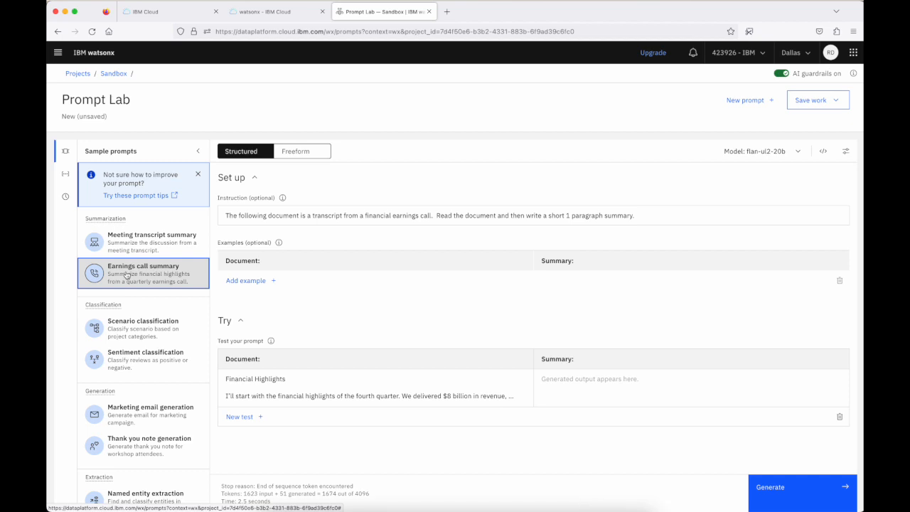
{"action": "mouse_move", "coordinate": [202, 284]}
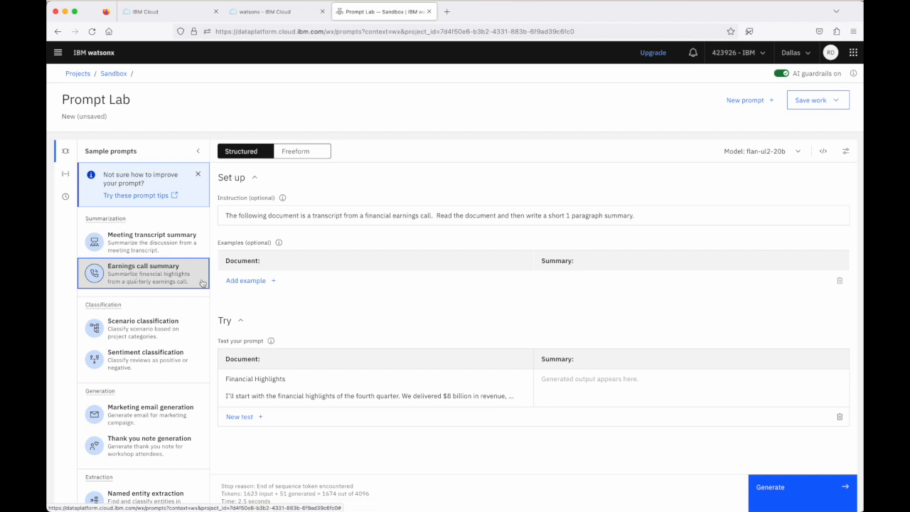
{"action": "left_click", "coordinate": [150, 235]}
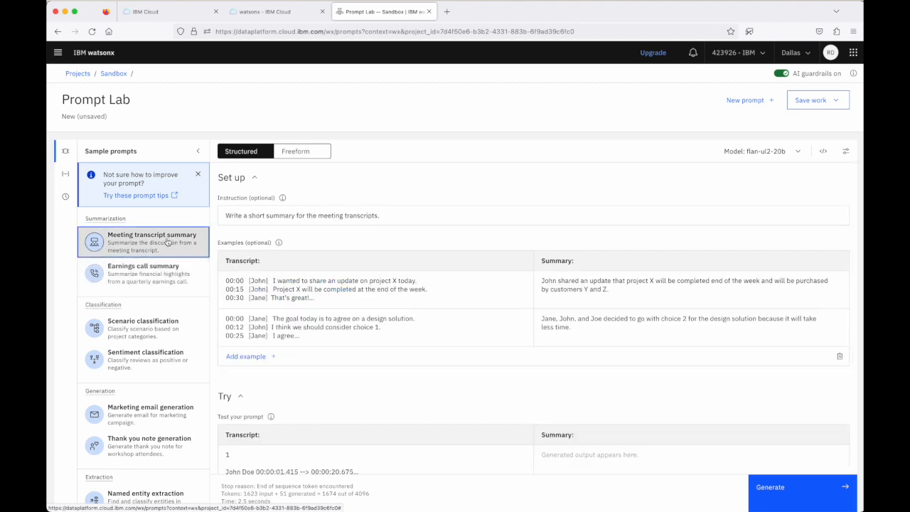
{"action": "mouse_move", "coordinate": [370, 244]}
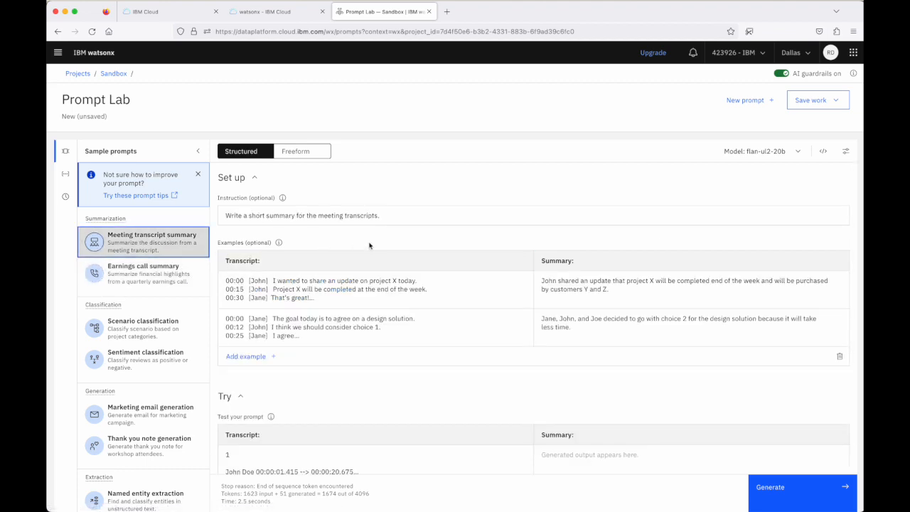
{"action": "left_click", "coordinate": [142, 273]}
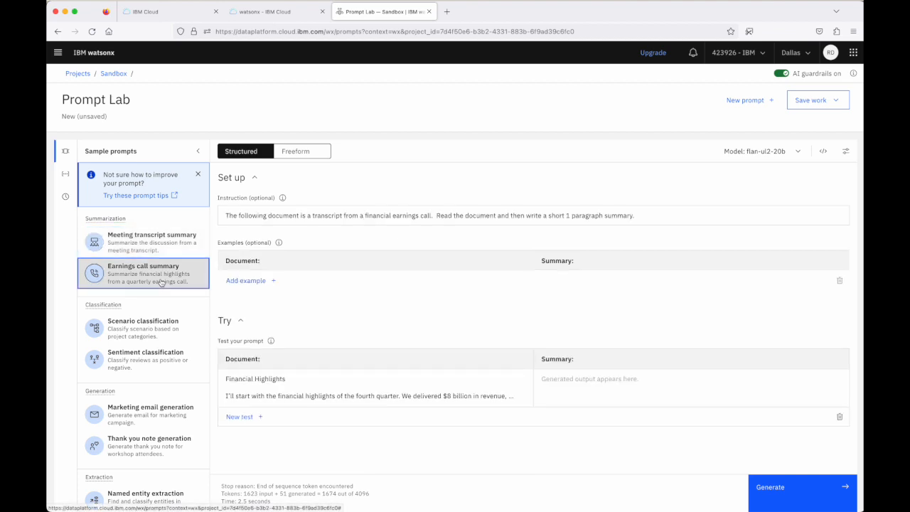
{"action": "mouse_move", "coordinate": [351, 278]}
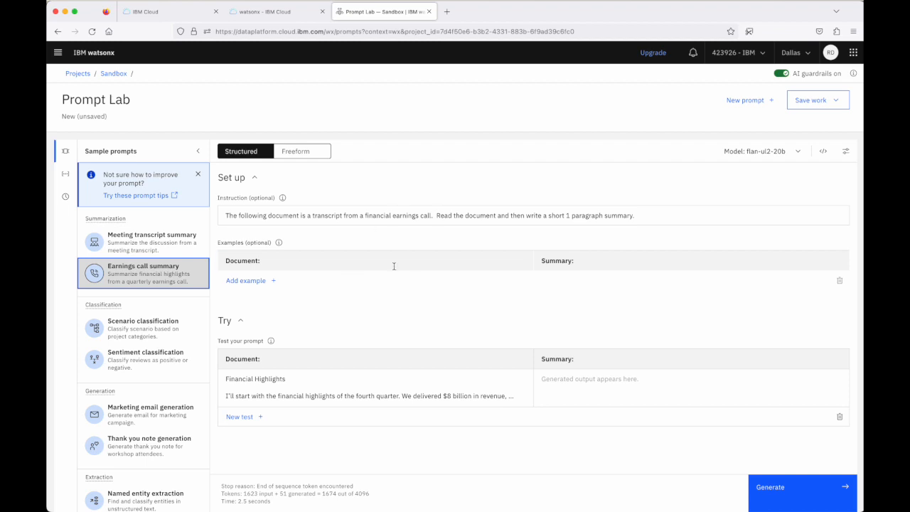
{"action": "mouse_move", "coordinate": [392, 310]}
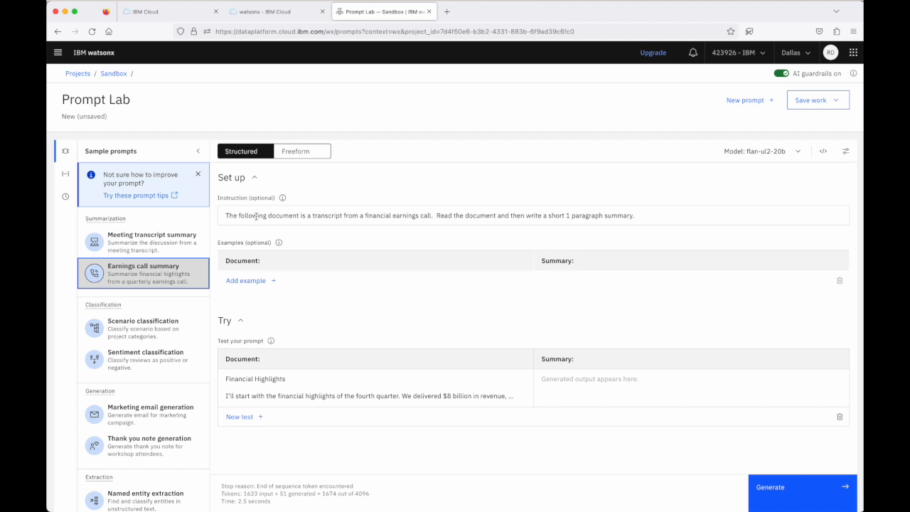
{"action": "mouse_move", "coordinate": [441, 216]}
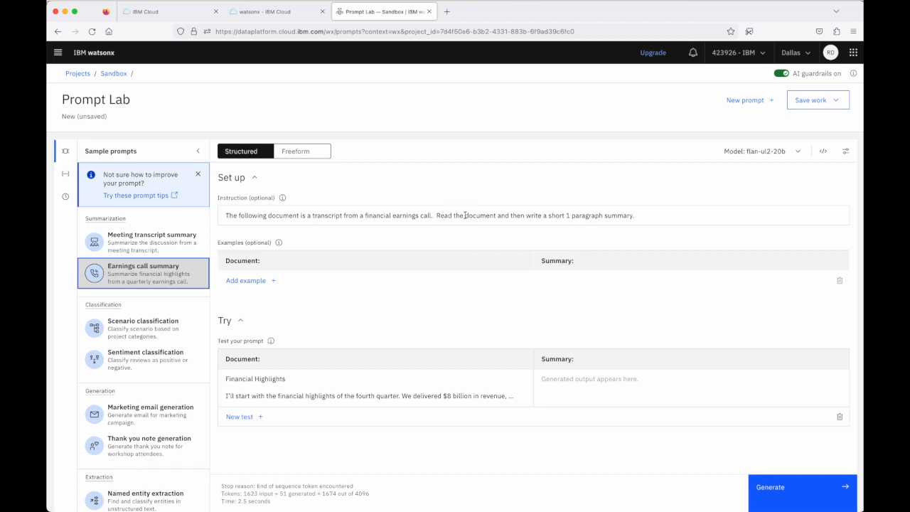
{"action": "mouse_move", "coordinate": [418, 338]}
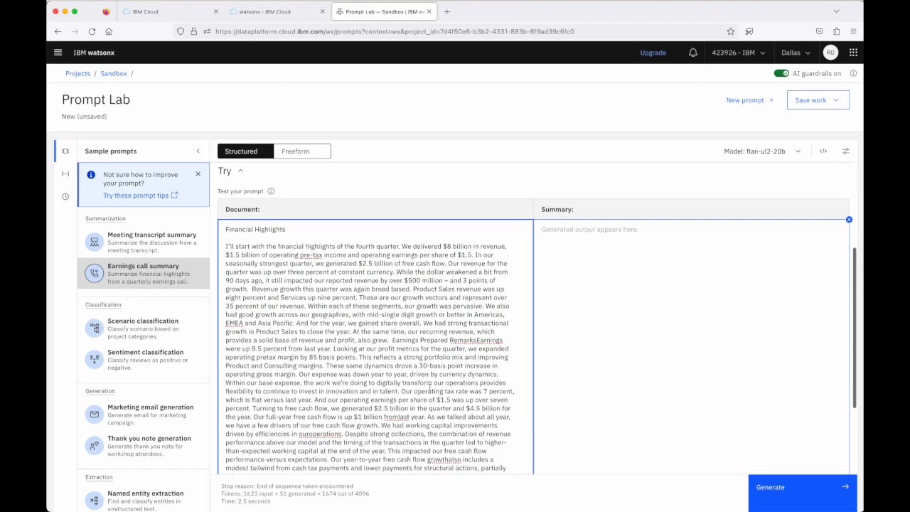
Generate the financial-highlights summary with flan-ul2-20b in the Try section.
{"action": "scroll", "scroll_direction": "down", "scroll_amount": 3}
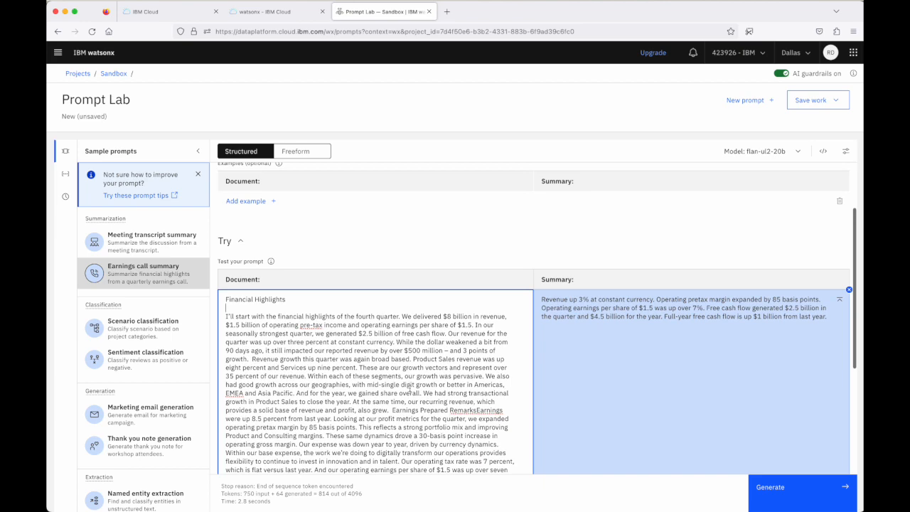
{"action": "scroll", "scroll_direction": "down", "scroll_amount": 3}
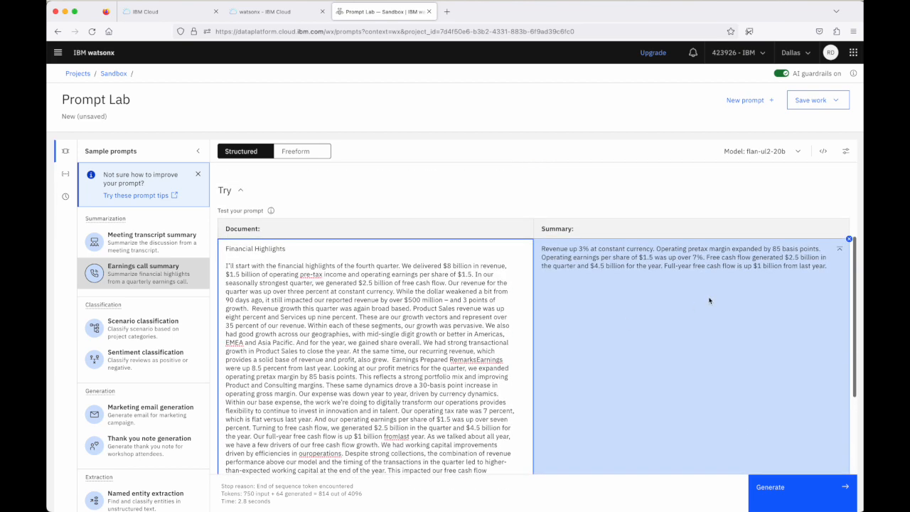
{"action": "left_click", "coordinate": [224, 254]}
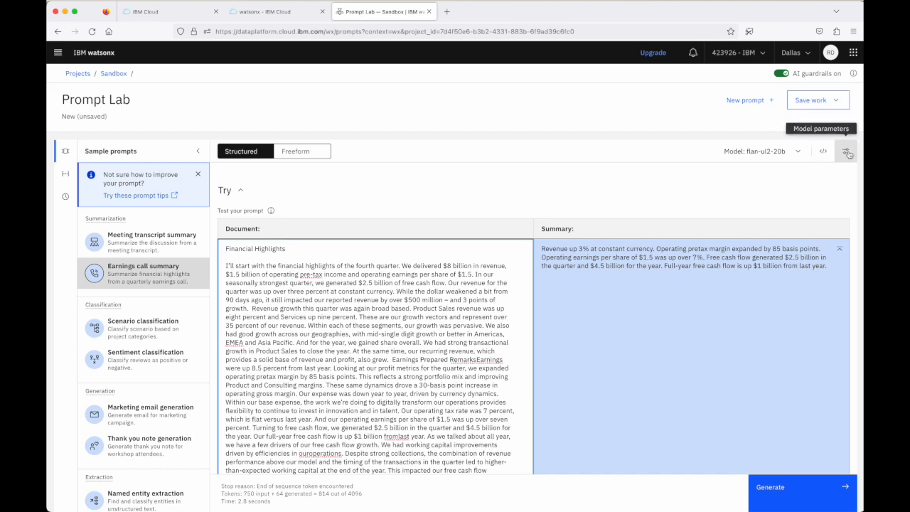
Show the model parameters: greedy decoding with 50–360 tokens.
{"action": "left_click", "coordinate": [847, 151]}
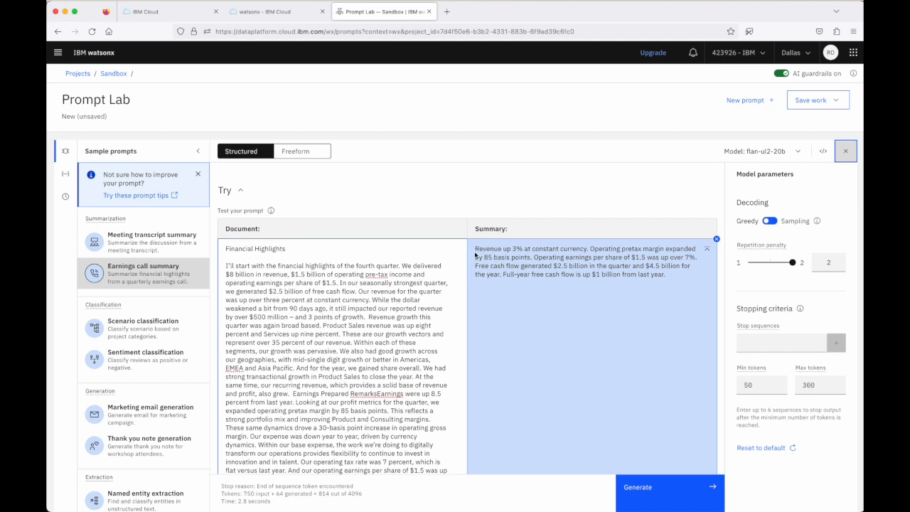
{"action": "mouse_move", "coordinate": [659, 290]}
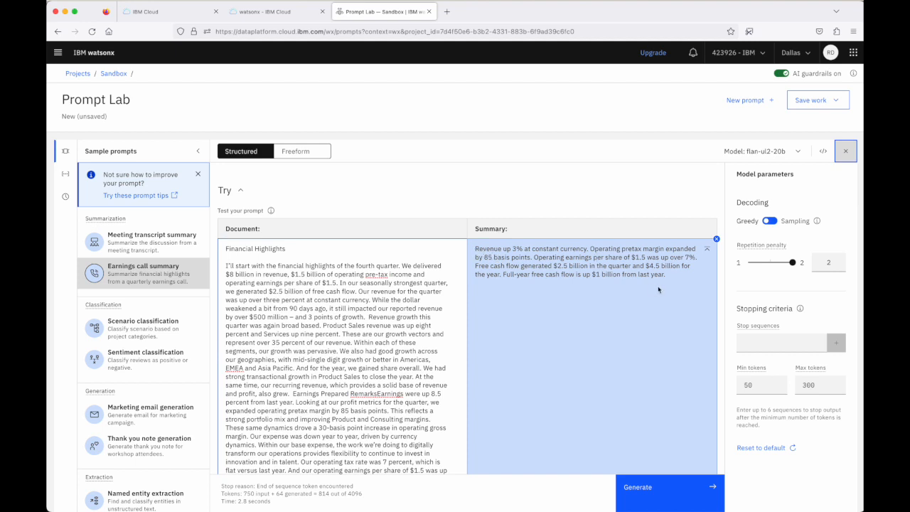
{"action": "mouse_move", "coordinate": [629, 182]}
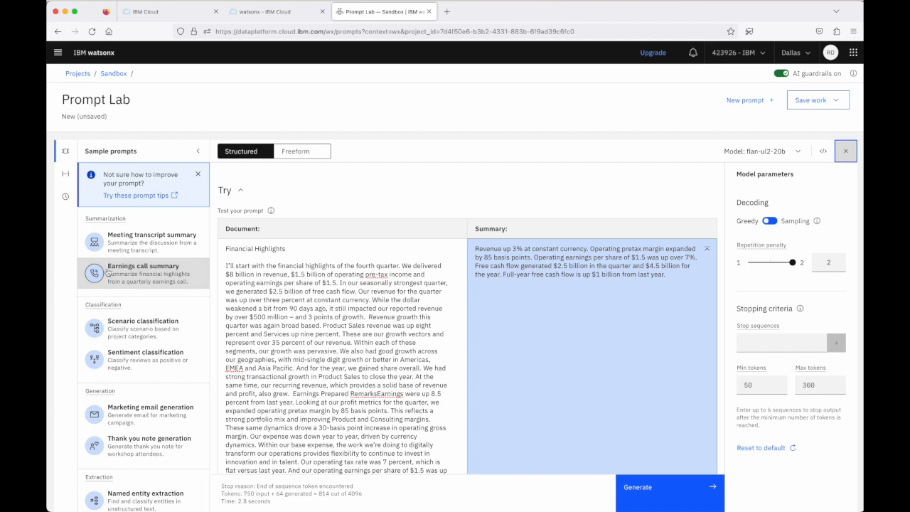
{"action": "mouse_move", "coordinate": [123, 362]}
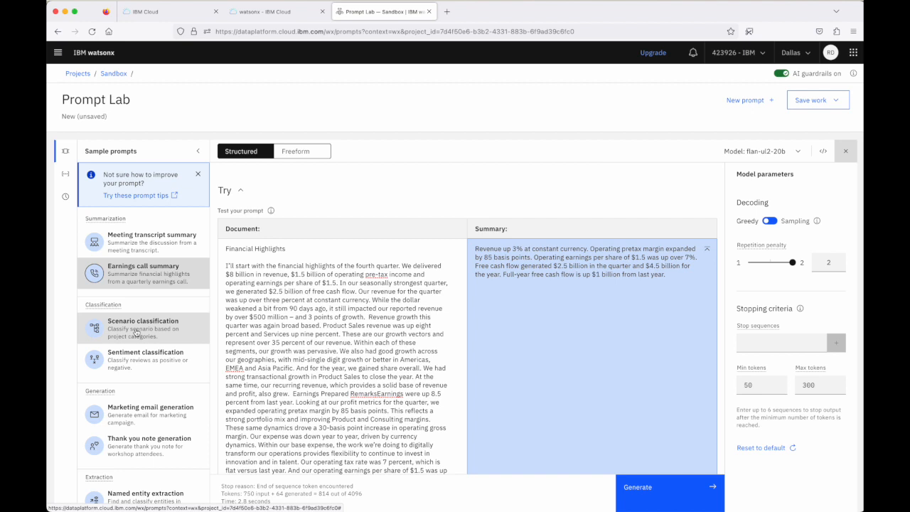
{"action": "mouse_move", "coordinate": [125, 359]}
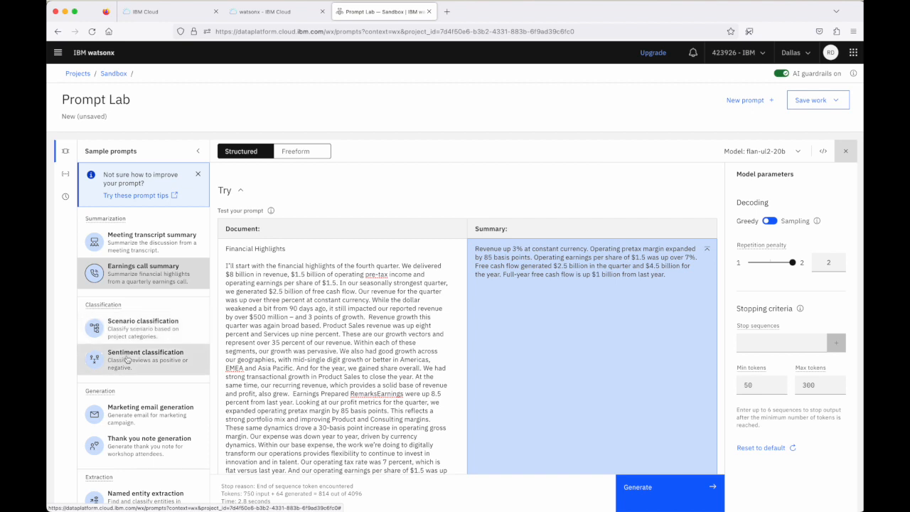
{"action": "scroll", "scroll_direction": "down", "scroll_amount": 3}
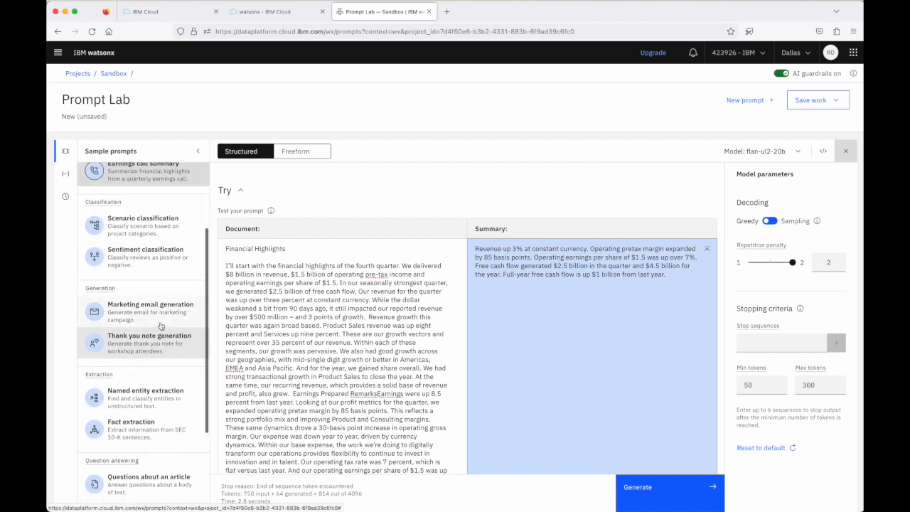
Load the Marketing email generation sample and generate the Golden Bank promotional email.
{"action": "left_click", "coordinate": [149, 310]}
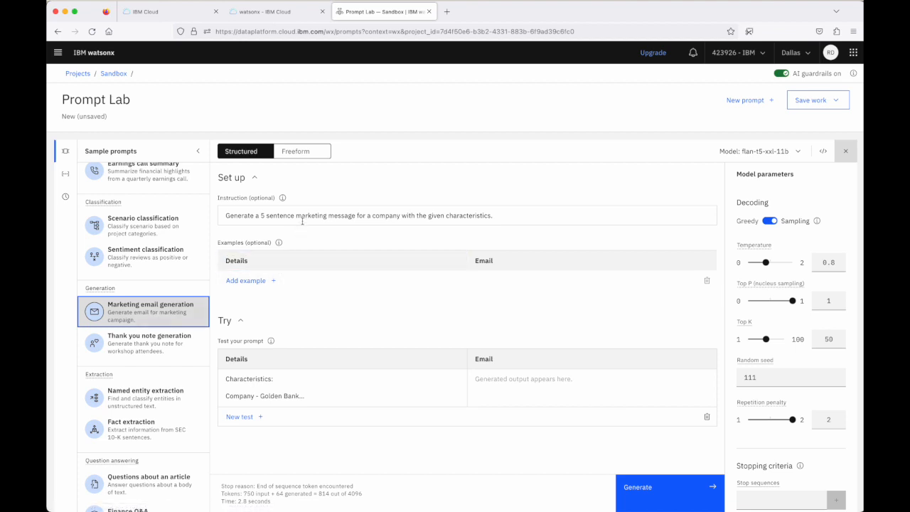
{"action": "mouse_move", "coordinate": [325, 214]}
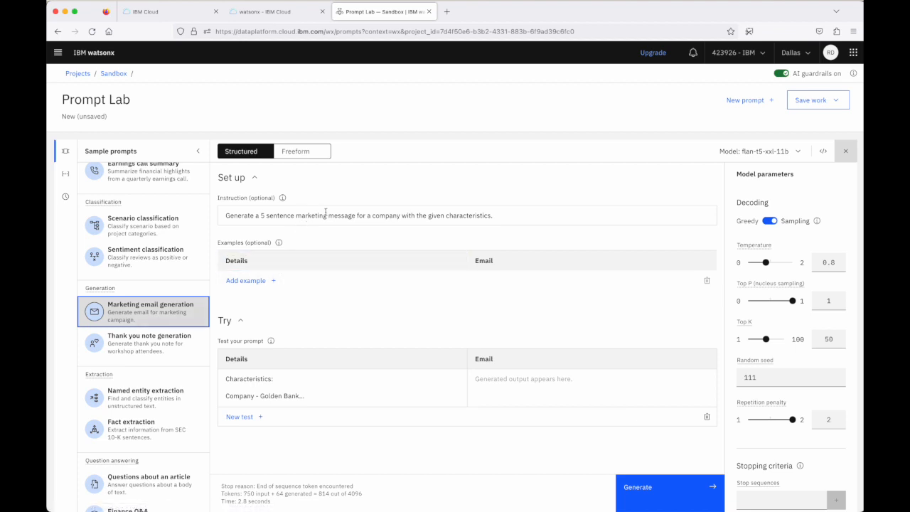
{"action": "mouse_move", "coordinate": [154, 319]}
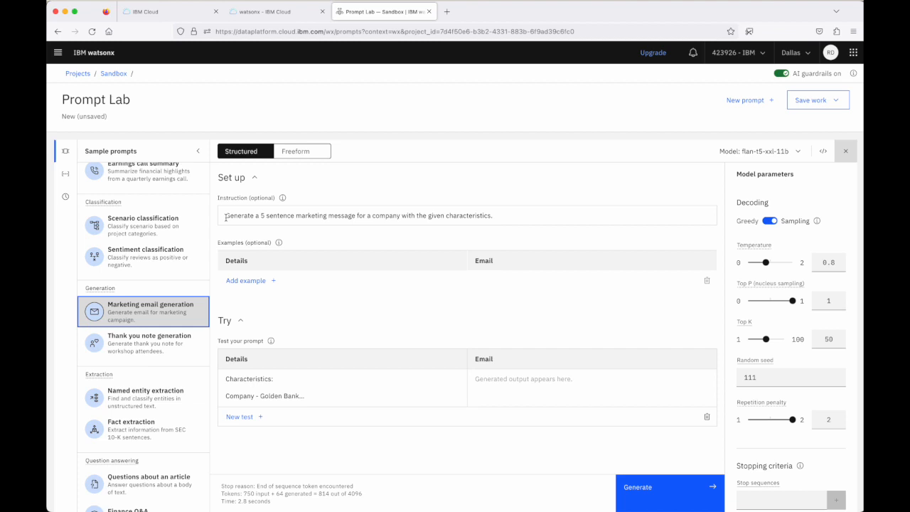
{"action": "mouse_move", "coordinate": [367, 212]}
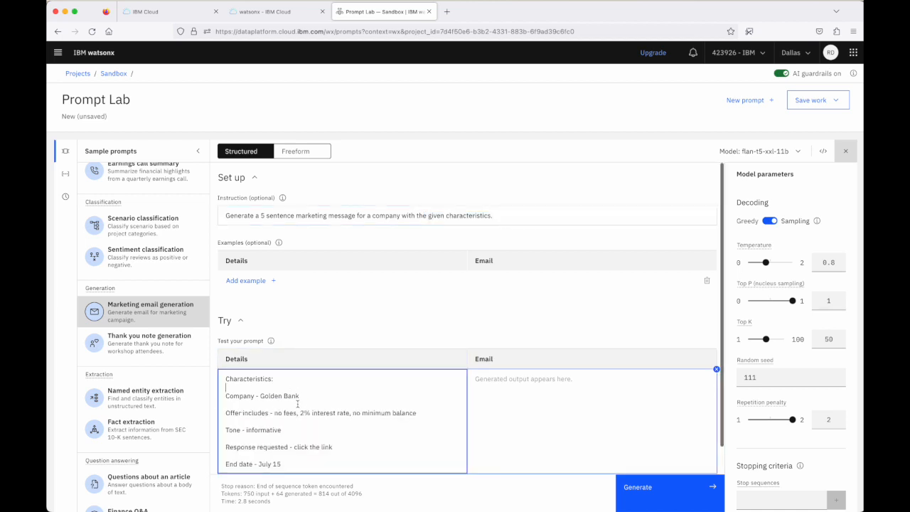
{"action": "scroll", "scroll_direction": "down", "scroll_amount": 3}
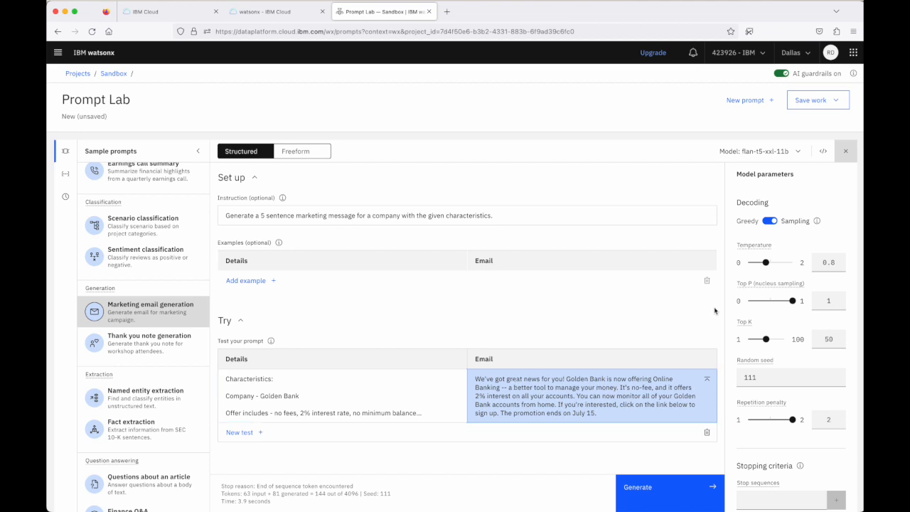
{"action": "mouse_move", "coordinate": [831, 198]}
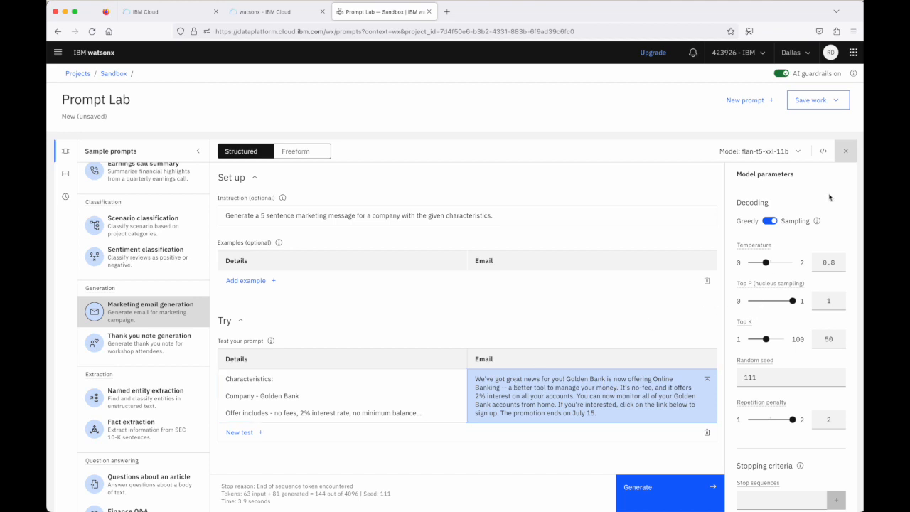
{"action": "mouse_move", "coordinate": [797, 205]}
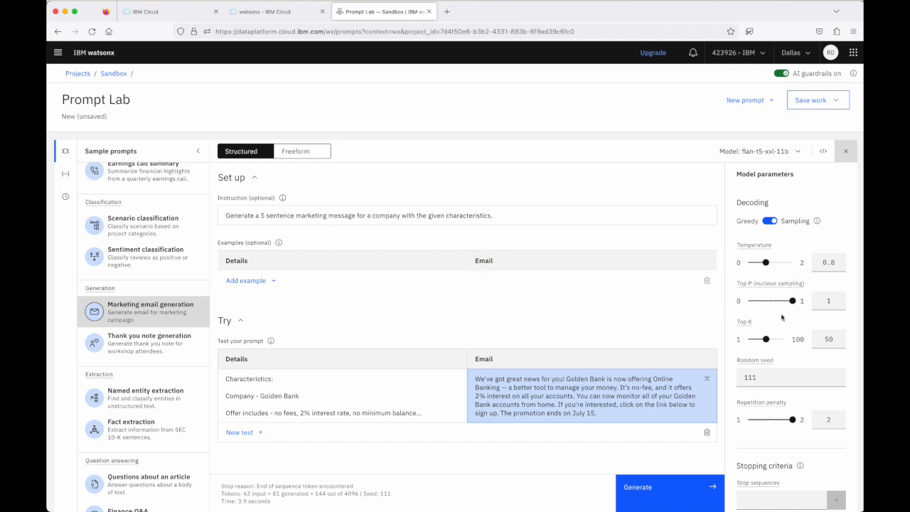
{"action": "scroll", "scroll_direction": "down", "scroll_amount": 3}
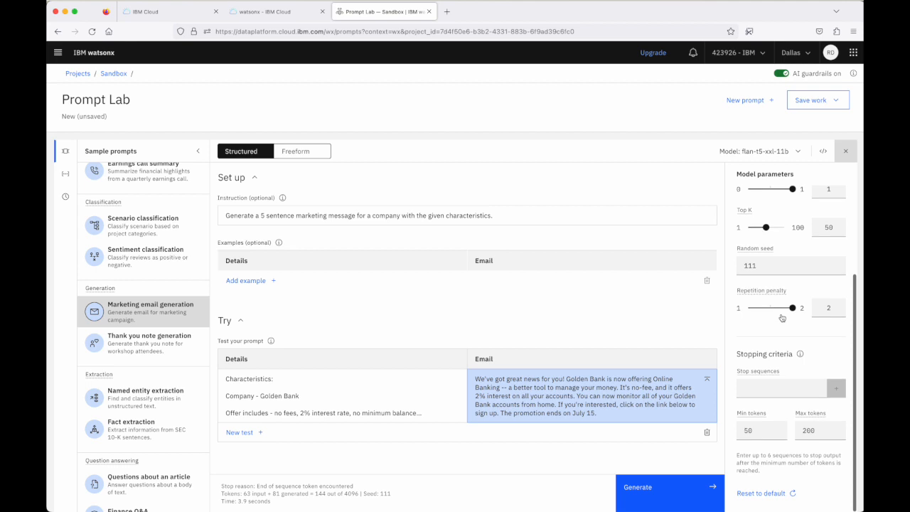
{"action": "mouse_move", "coordinate": [778, 335]}
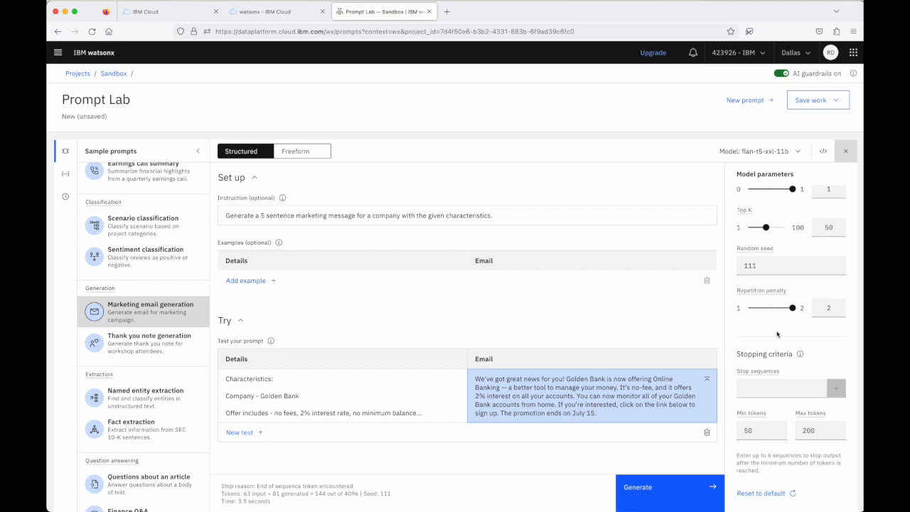
{"action": "mouse_move", "coordinate": [780, 222]}
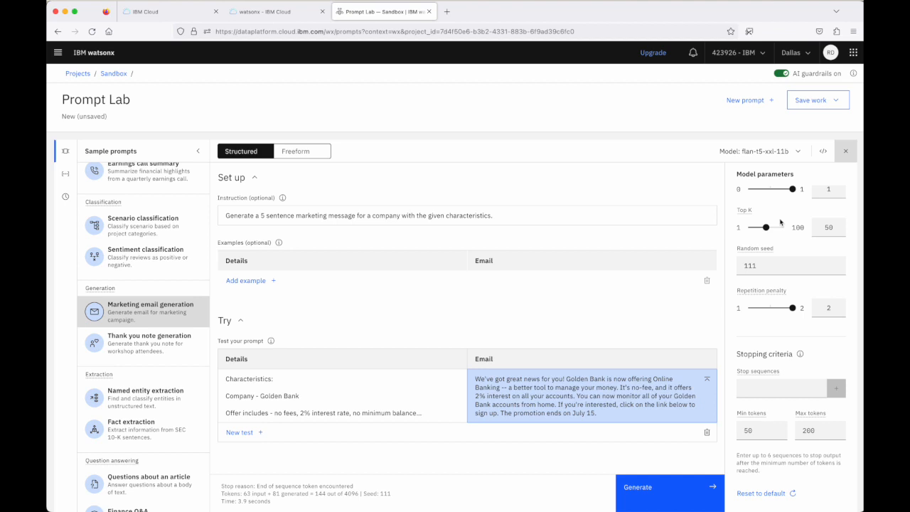
{"action": "mouse_move", "coordinate": [847, 168]}
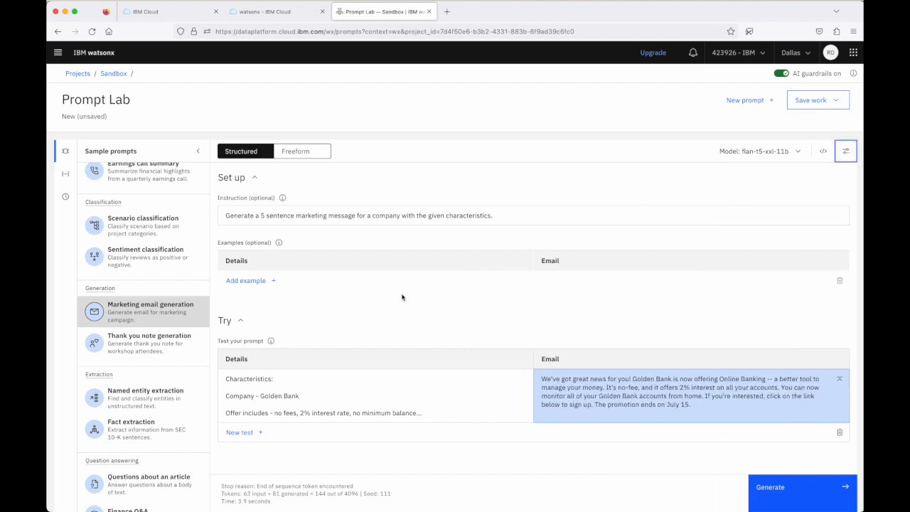
{"action": "mouse_move", "coordinate": [168, 430]}
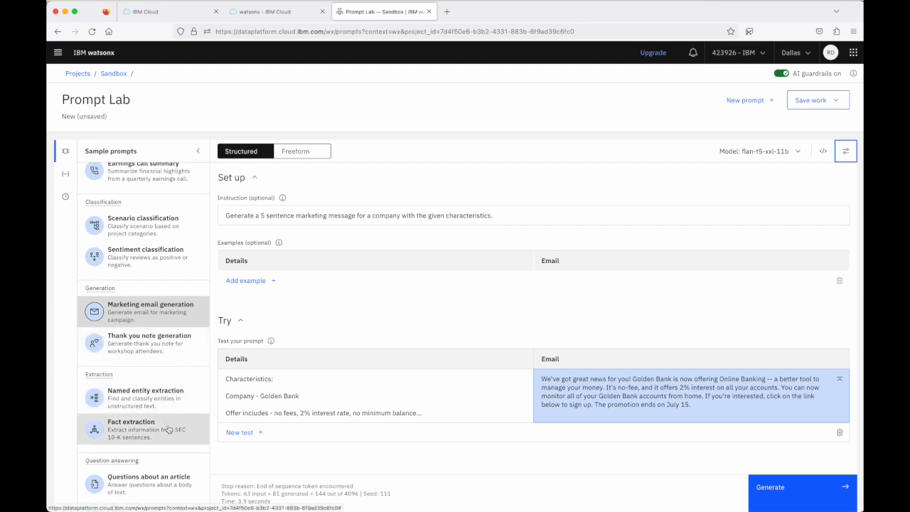
Load the 'Questions about an article' sample with its tomato Q&A examples.
{"action": "scroll", "scroll_direction": "down", "scroll_amount": 3}
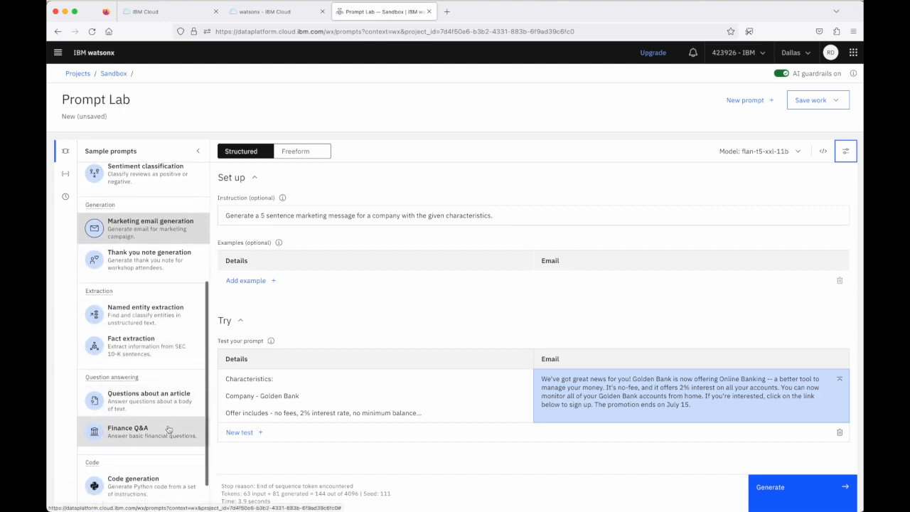
{"action": "scroll", "scroll_direction": "down", "scroll_amount": 3}
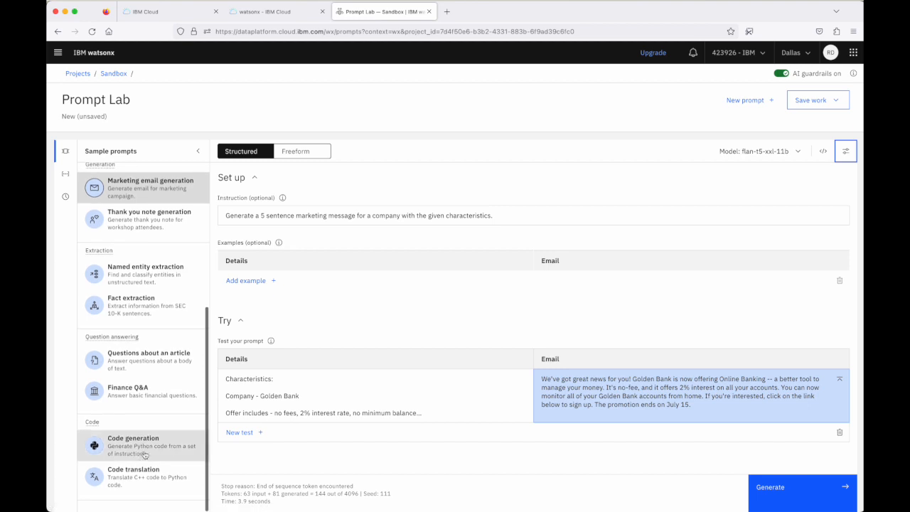
{"action": "left_click", "coordinate": [147, 360]}
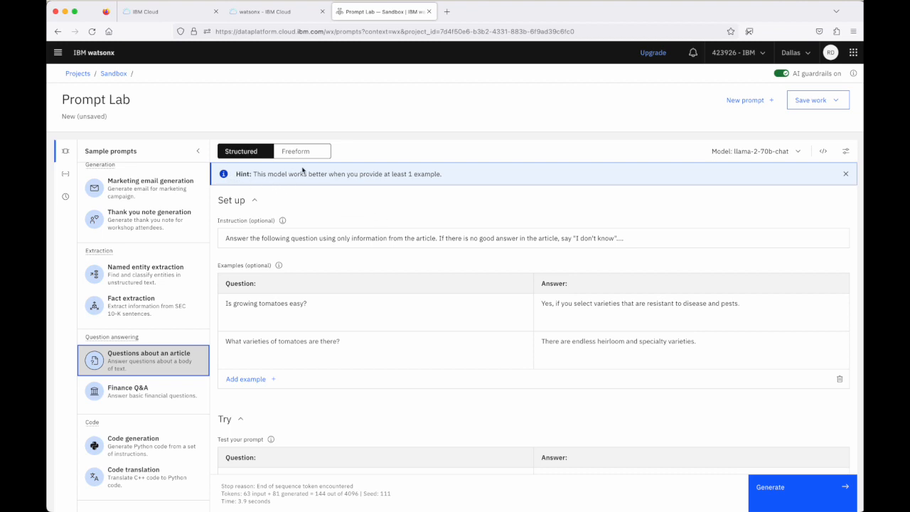
{"action": "mouse_move", "coordinate": [406, 176]}
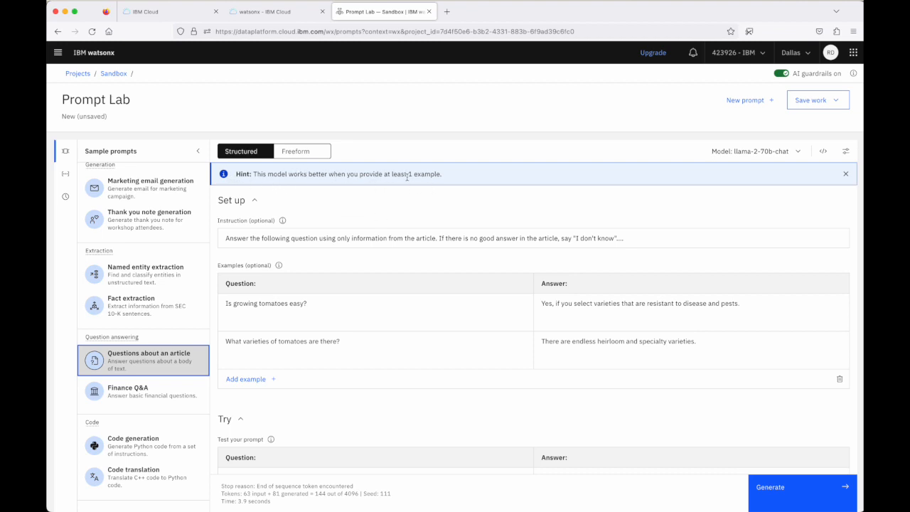
{"action": "mouse_move", "coordinate": [430, 230]}
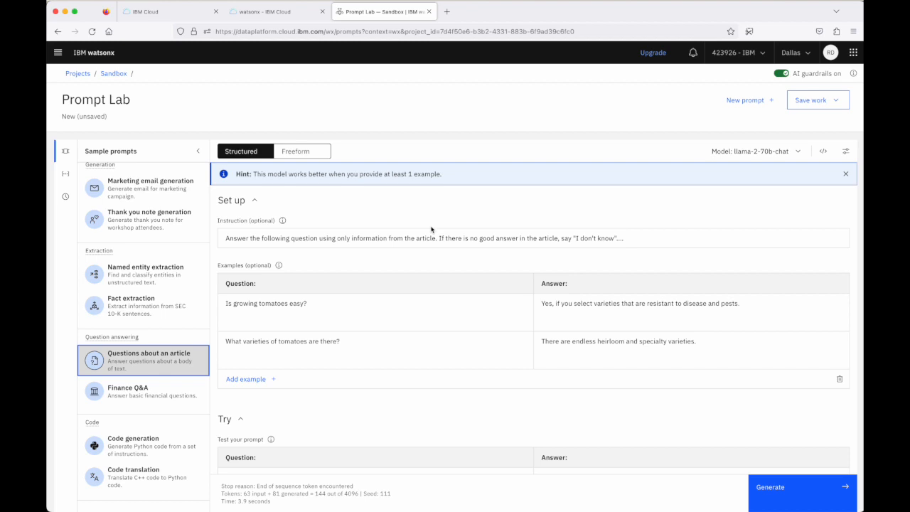
{"action": "mouse_move", "coordinate": [361, 261]}
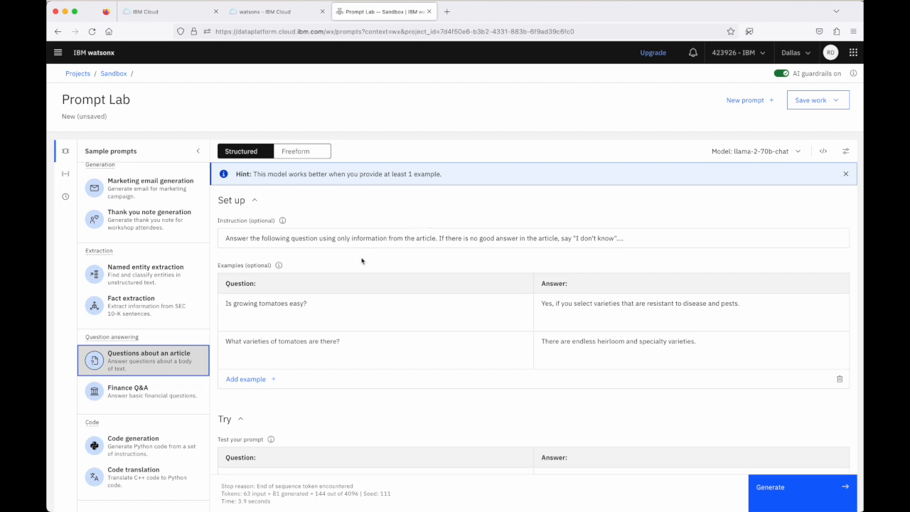
{"action": "mouse_move", "coordinate": [728, 199]}
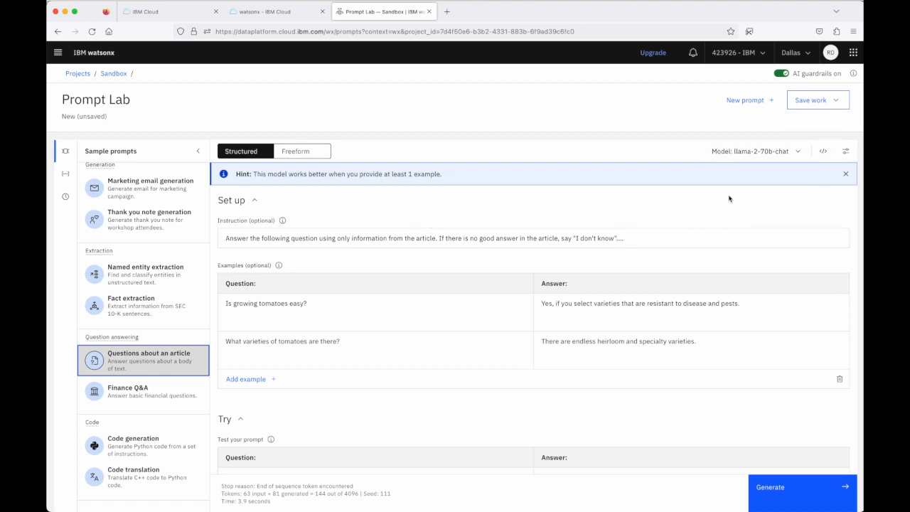
{"action": "mouse_move", "coordinate": [643, 230]}
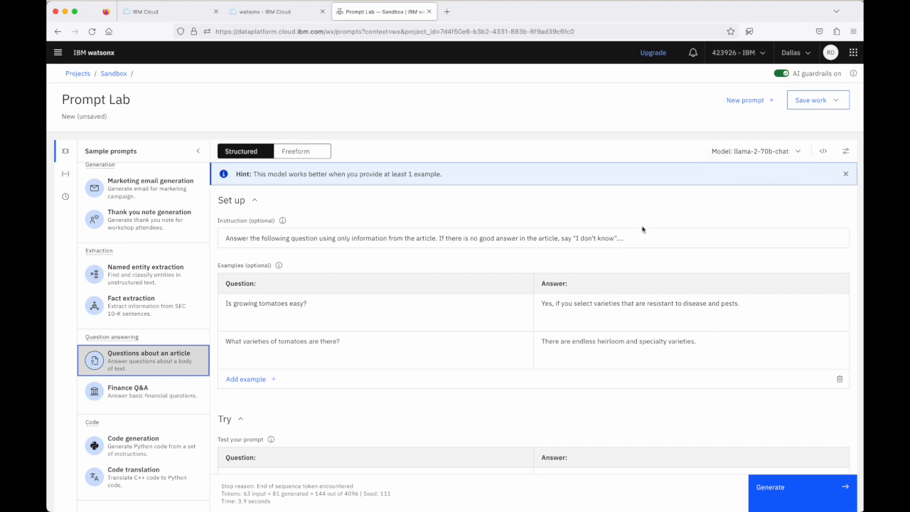
{"action": "mouse_move", "coordinate": [145, 367]}
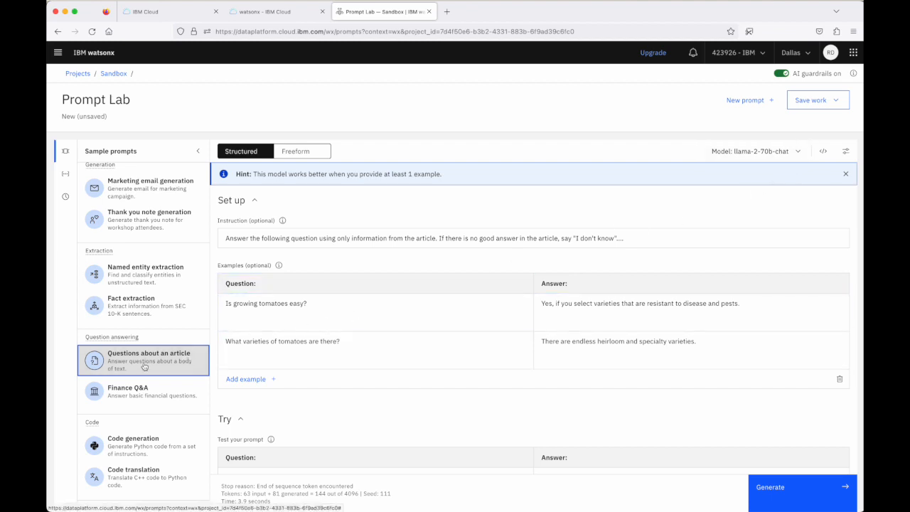
Check the model parameters, then expand the instruction to show the full tomato article.
{"action": "left_click", "coordinate": [845, 151]}
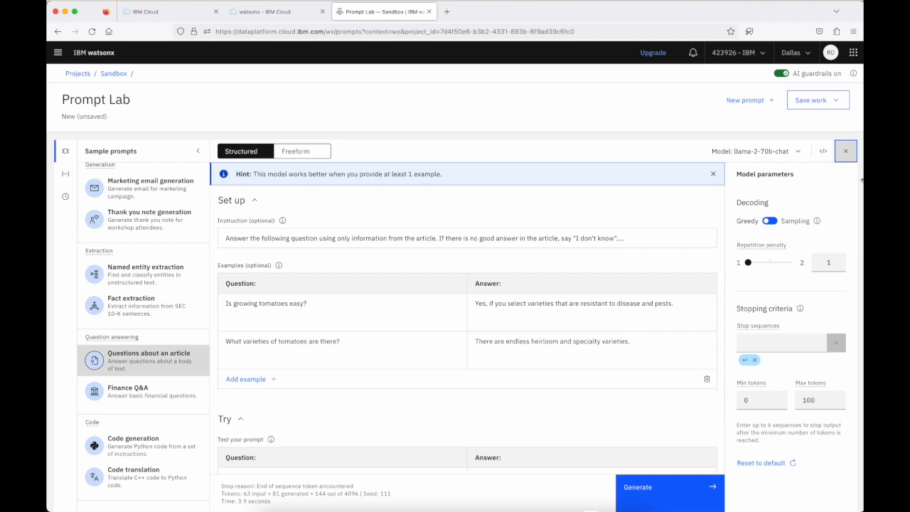
{"action": "left_click", "coordinate": [845, 151]}
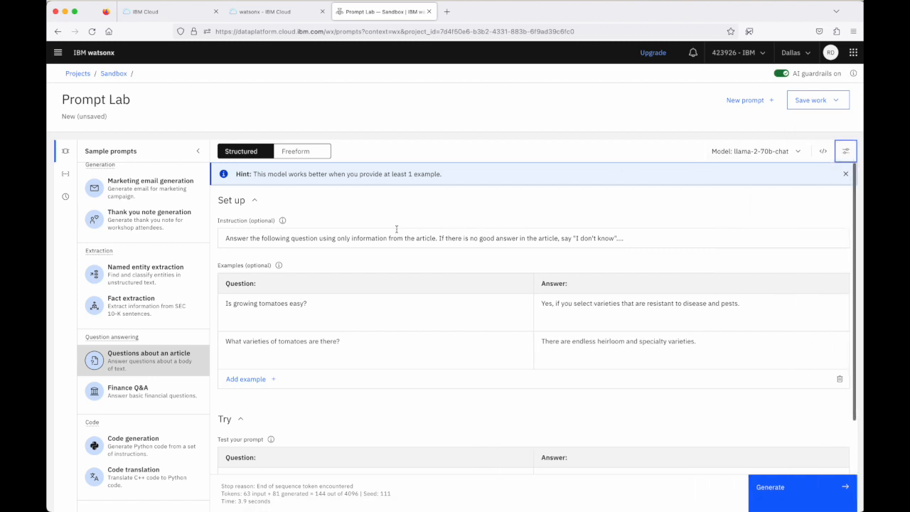
{"action": "mouse_move", "coordinate": [330, 243]}
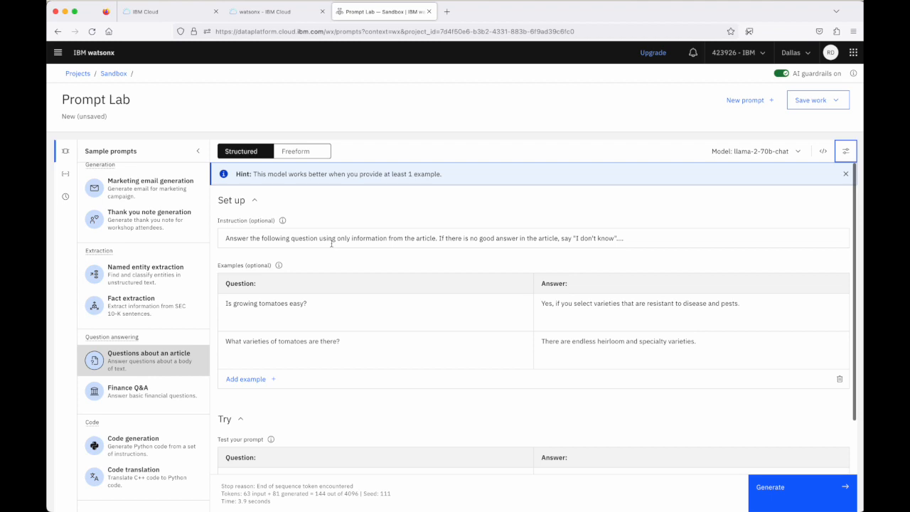
{"action": "left_click", "coordinate": [375, 283]}
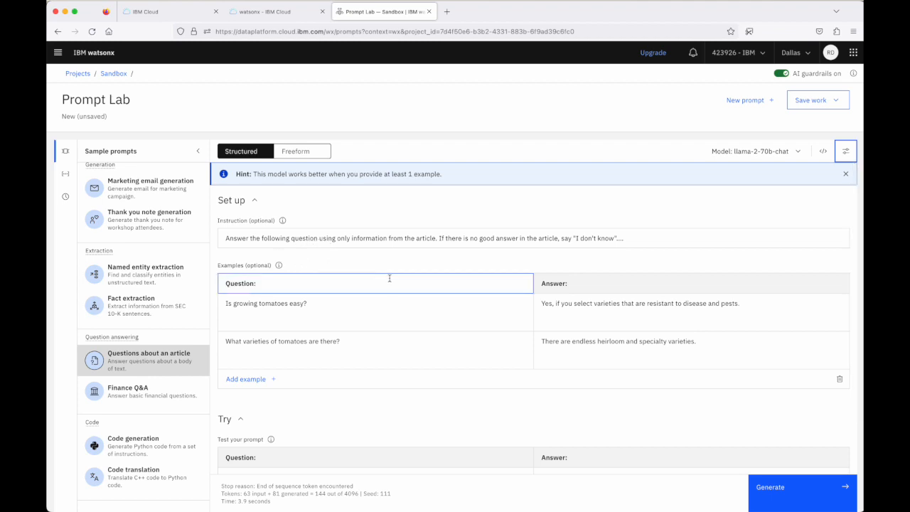
{"action": "left_click", "coordinate": [435, 354]}
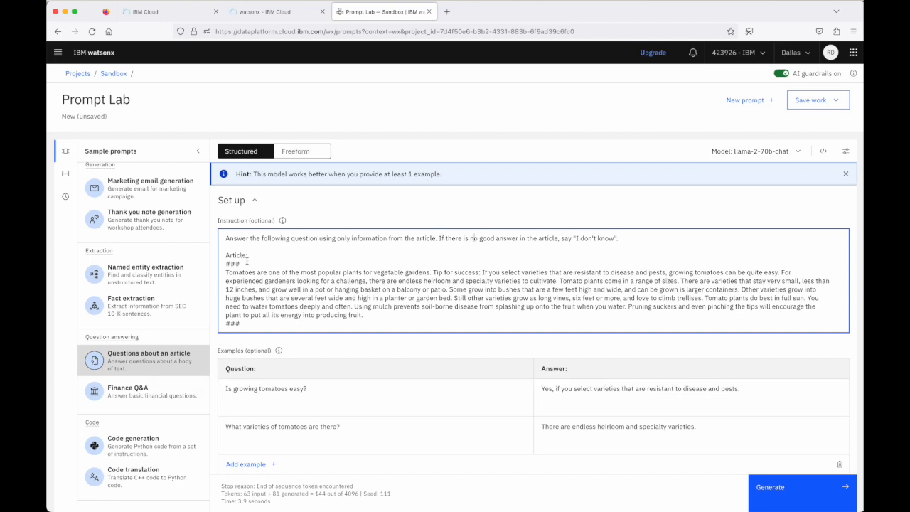
Switch the article prompt to freeform mode and select text covering the mulch question.
{"action": "left_click", "coordinate": [294, 151]}
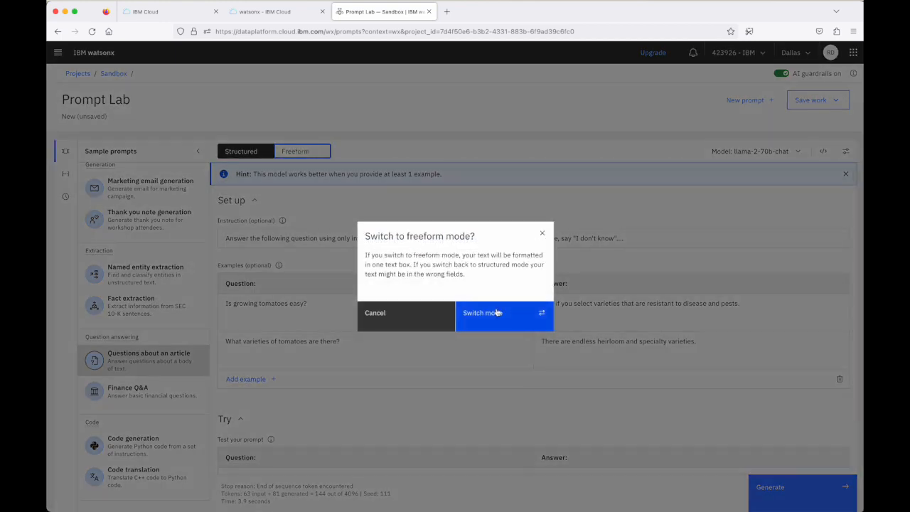
{"action": "left_click", "coordinate": [498, 313]}
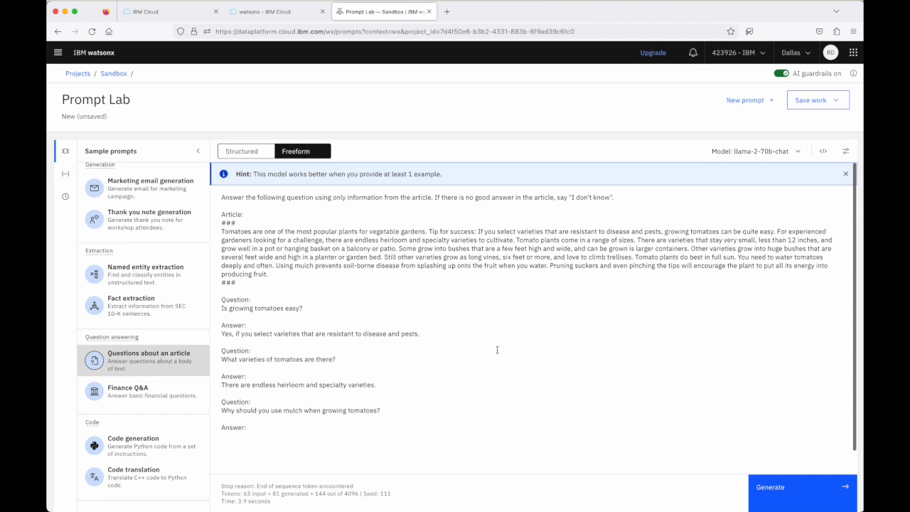
{"action": "mouse_move", "coordinate": [294, 271]}
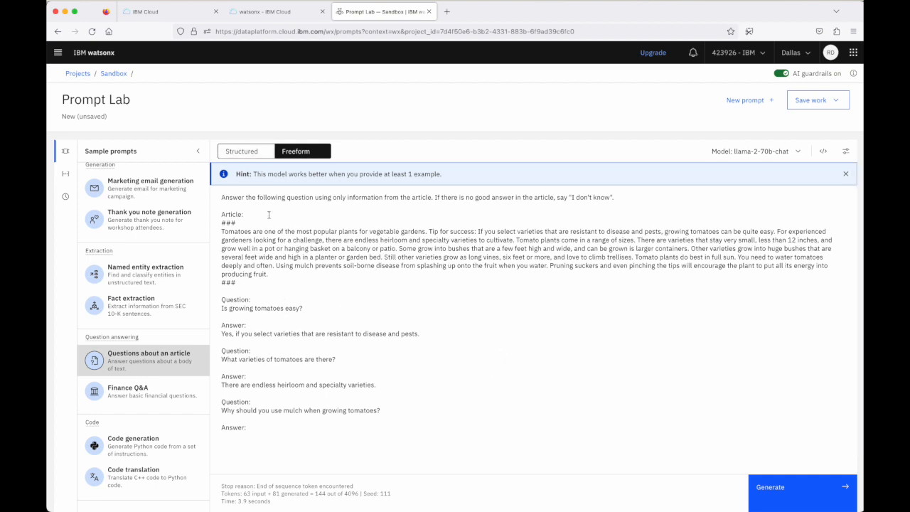
{"action": "mouse_move", "coordinate": [251, 243]}
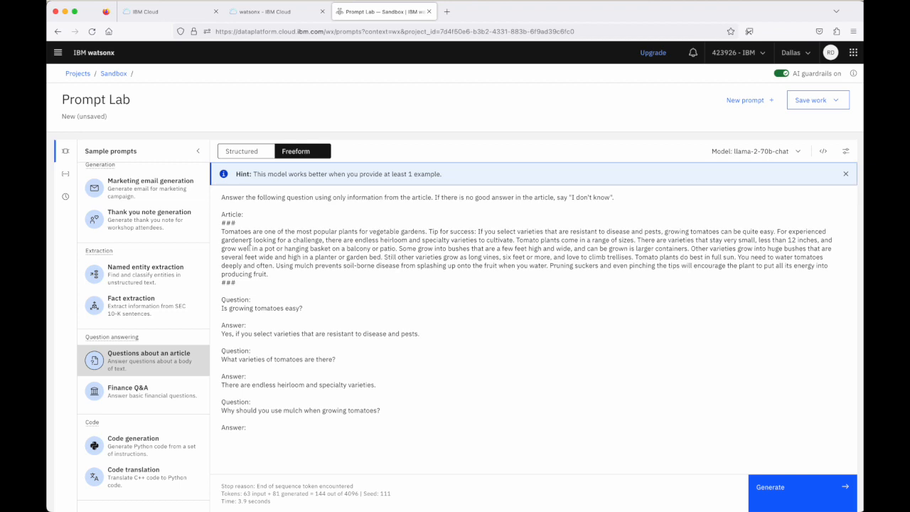
{"action": "mouse_move", "coordinate": [415, 221]}
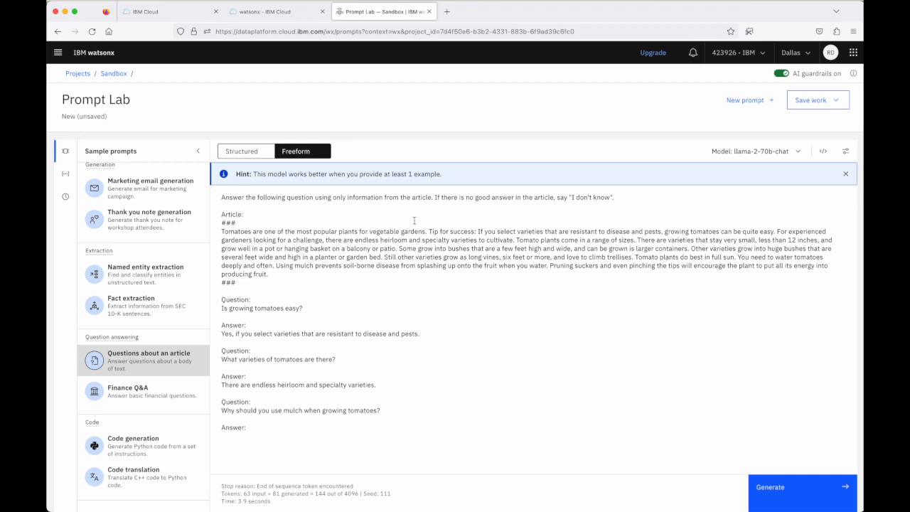
{"action": "mouse_move", "coordinate": [421, 233]}
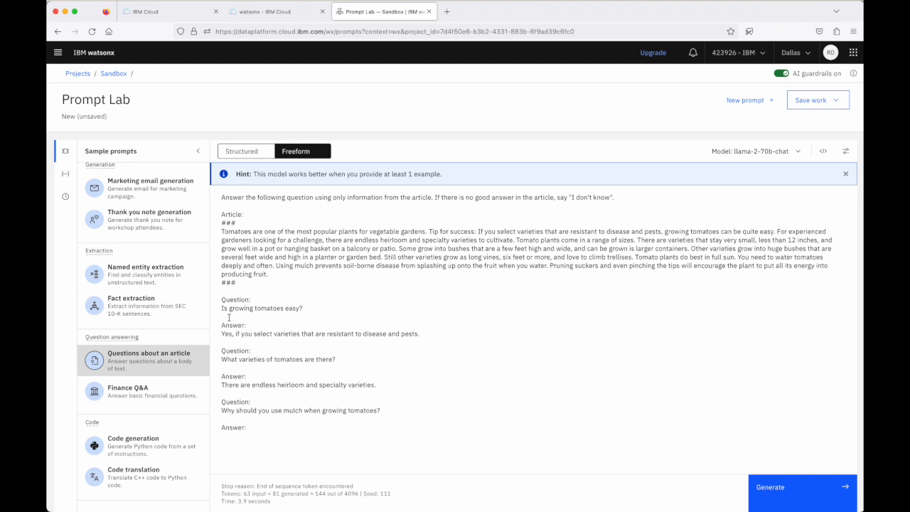
{"action": "left_click_drag", "start_coordinate": [222, 299], "coordinate": [395, 391]}
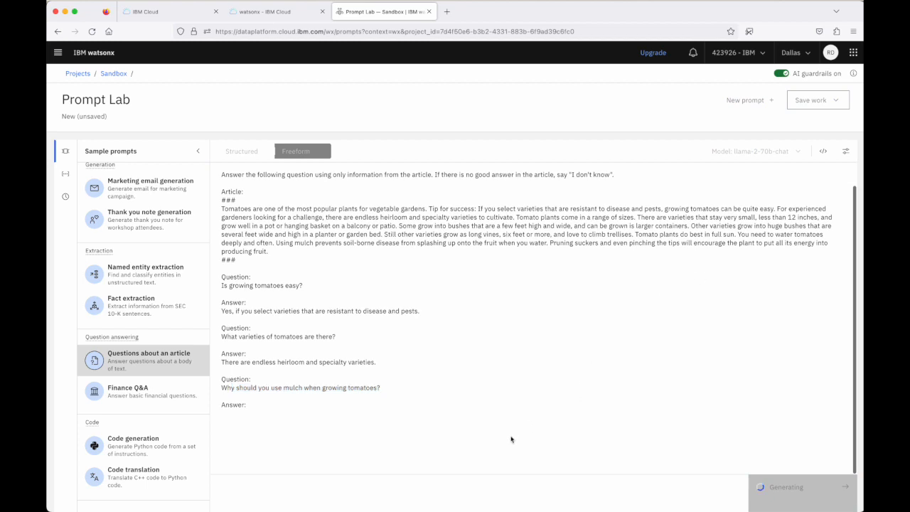
{"action": "mouse_move", "coordinate": [597, 358]}
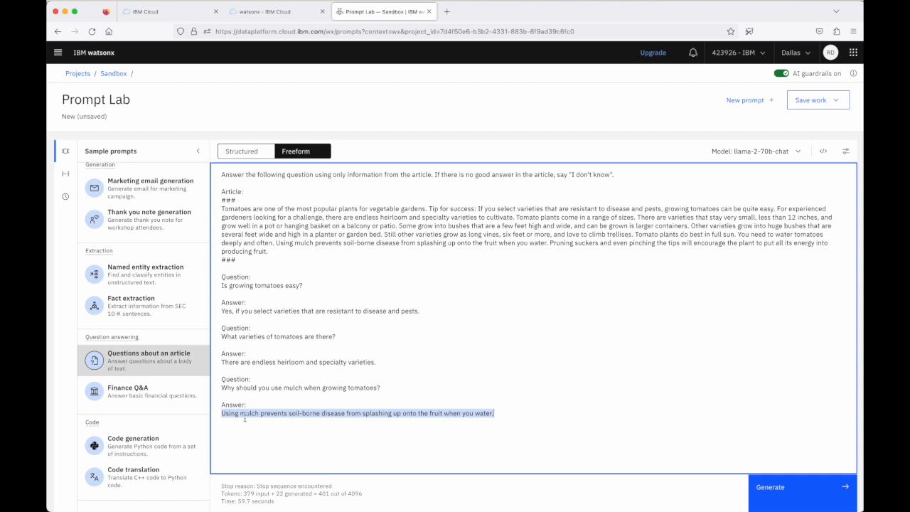
{"action": "mouse_move", "coordinate": [319, 253]}
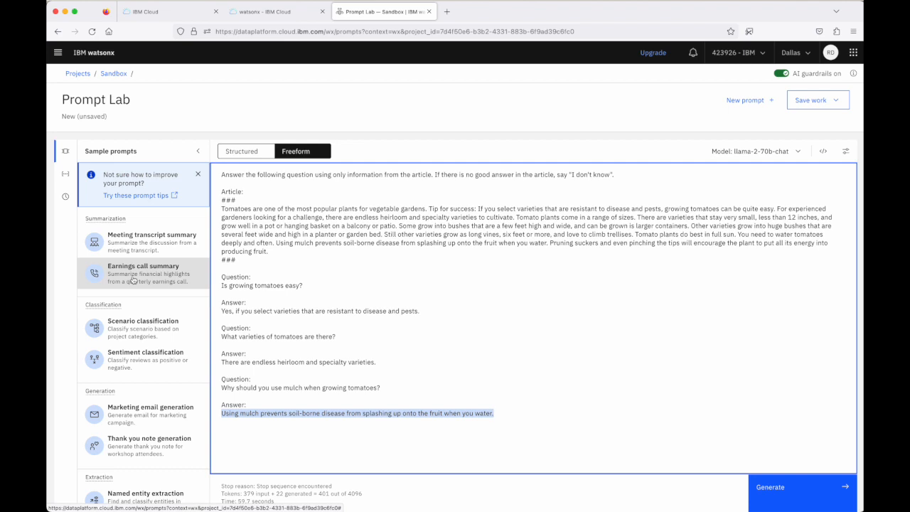
{"action": "mouse_move", "coordinate": [716, 165]}
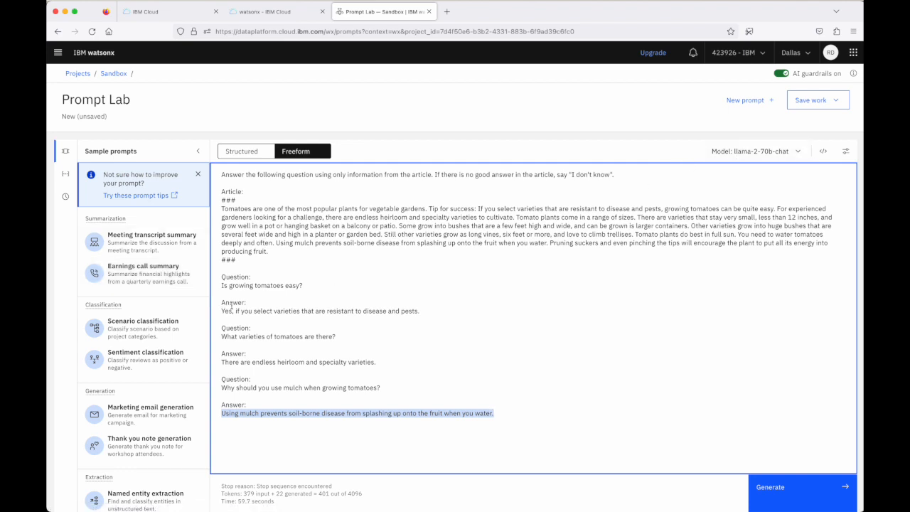
Show the freeform prompt's parameters: greedy decoding, 6–100 tokens.
{"action": "left_click", "coordinate": [845, 151]}
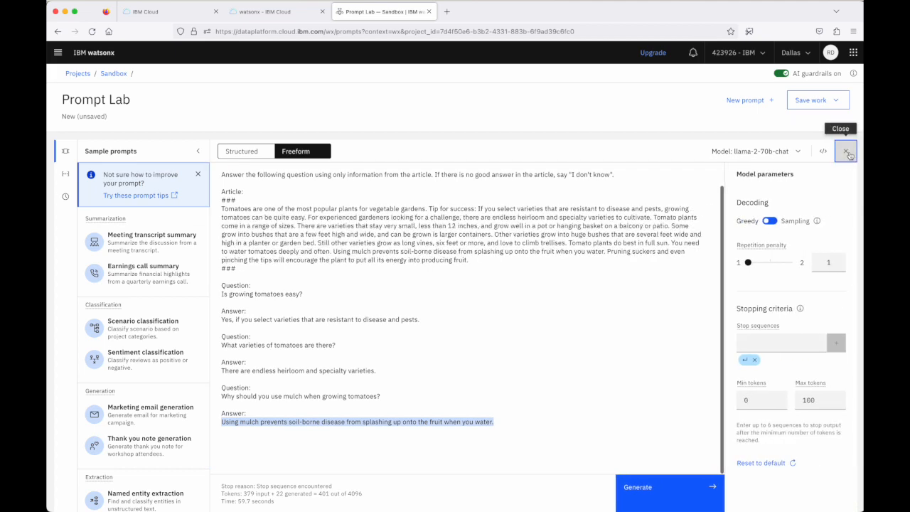